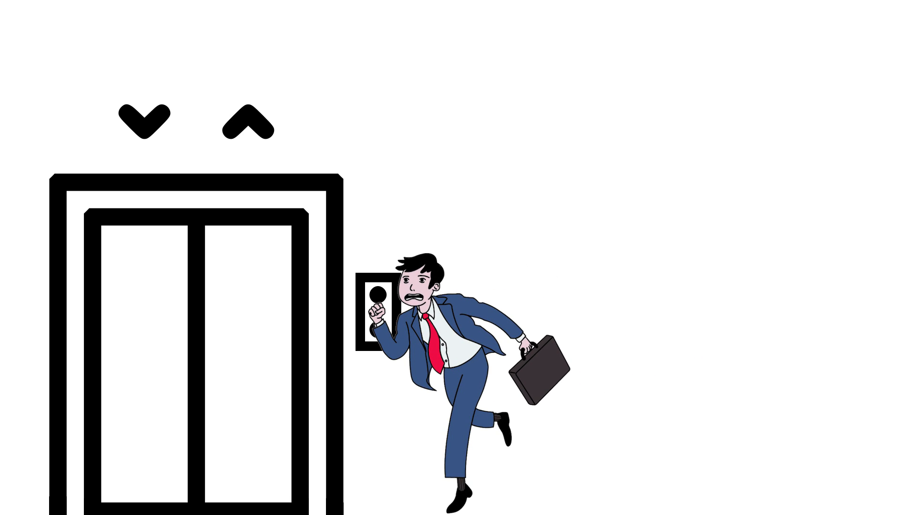
pyautogui.click(140, 120)
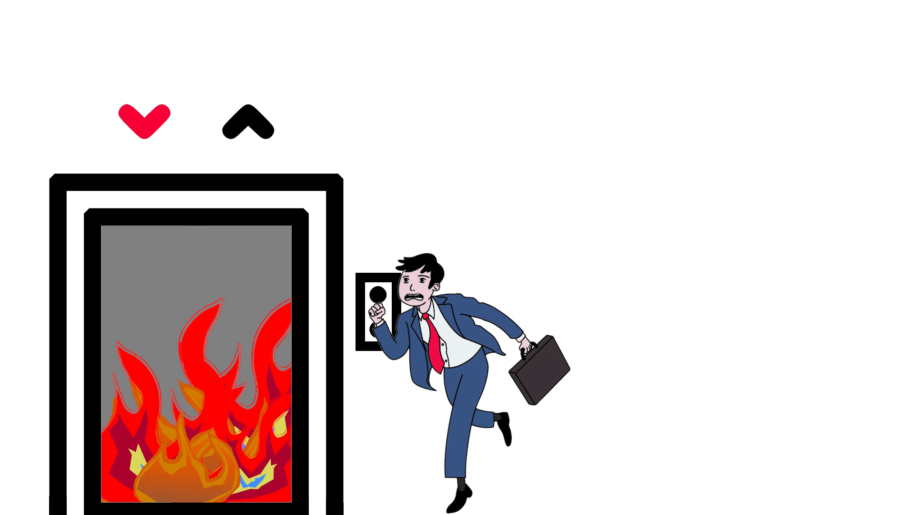